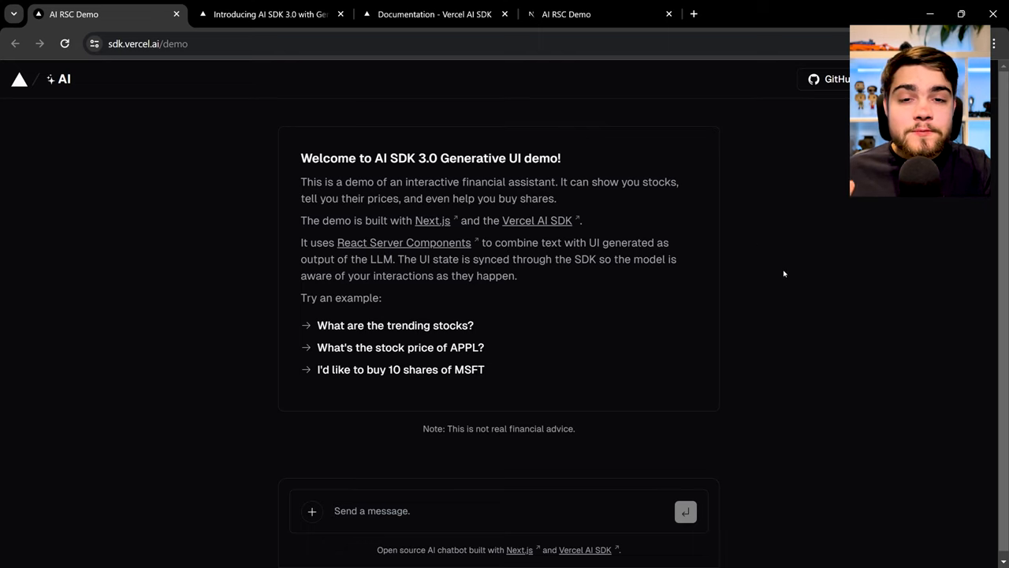
mouse_move(776, 297)
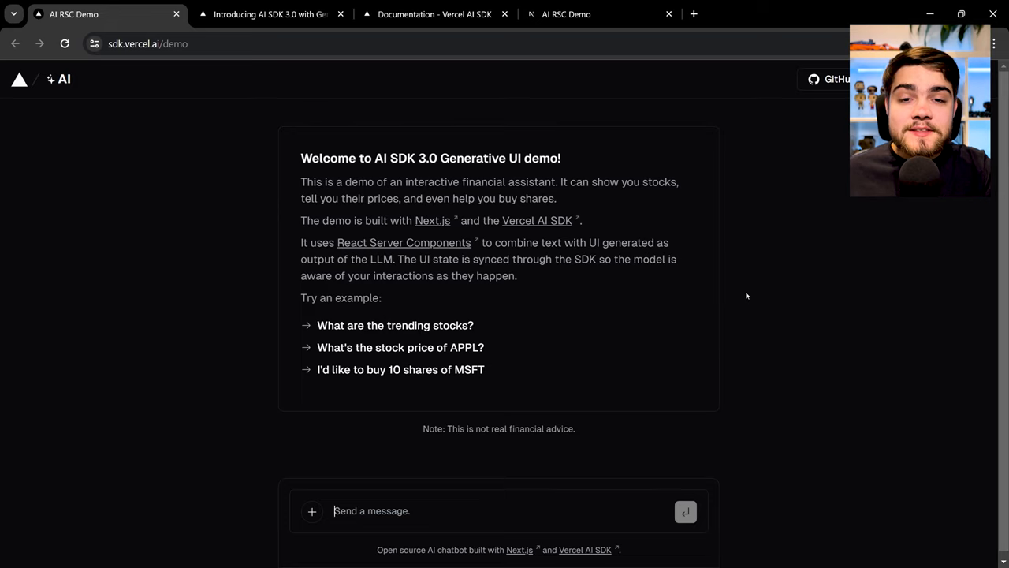
mouse_move(666, 318)
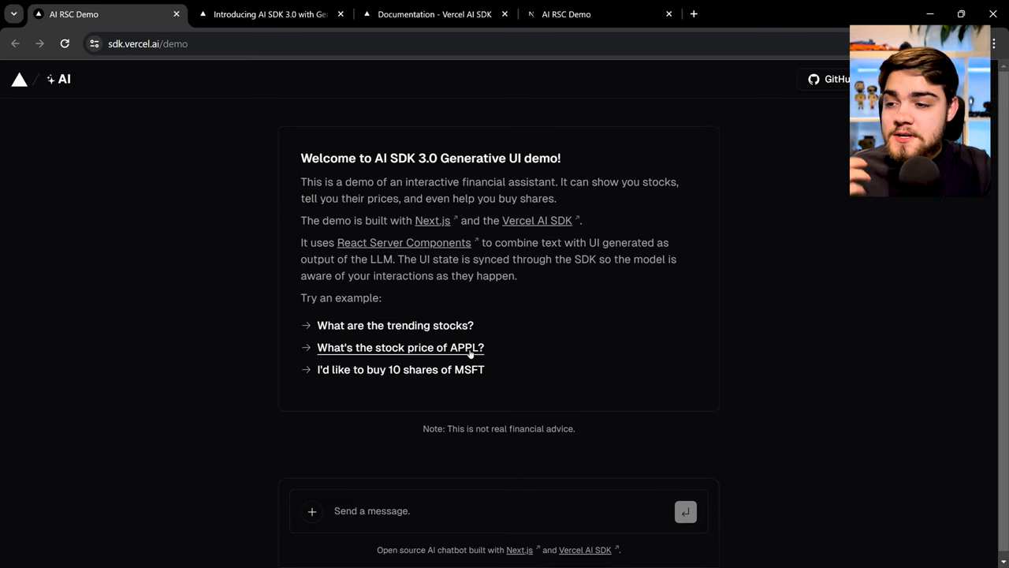
Ask the assistant 'What are the trending stocks?' via the example prompt
left_click(385, 325)
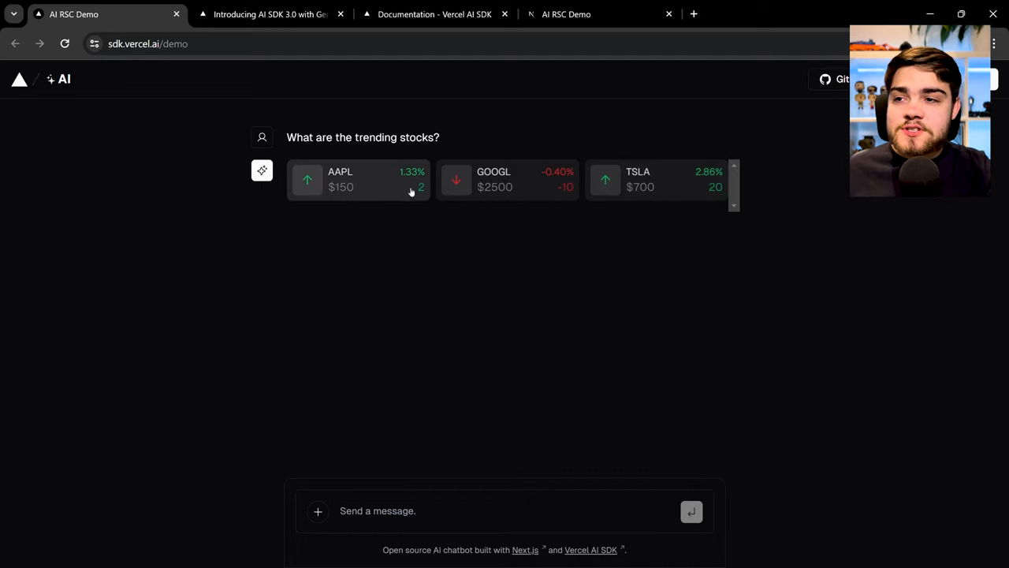
mouse_move(395, 158)
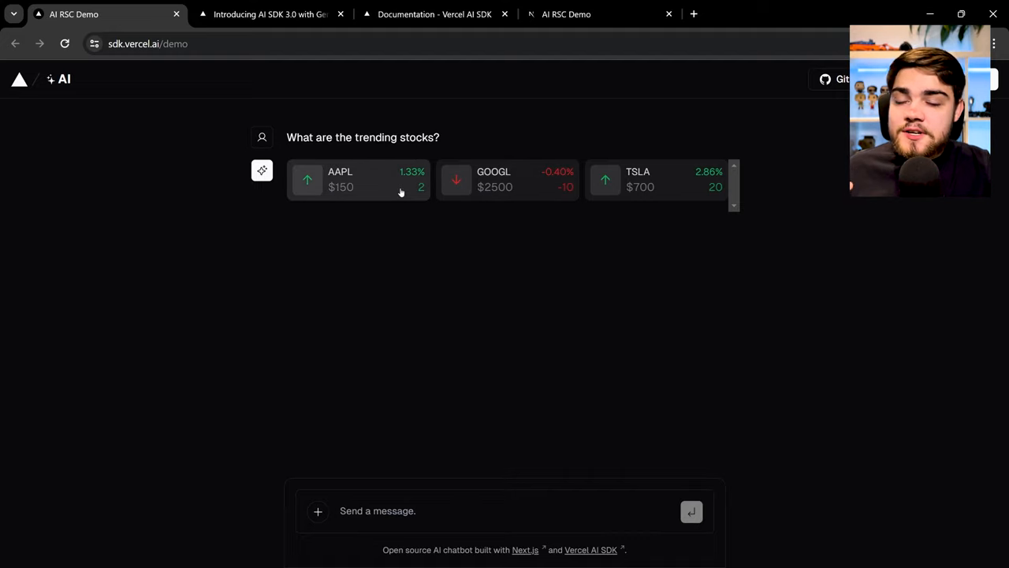
mouse_move(398, 188)
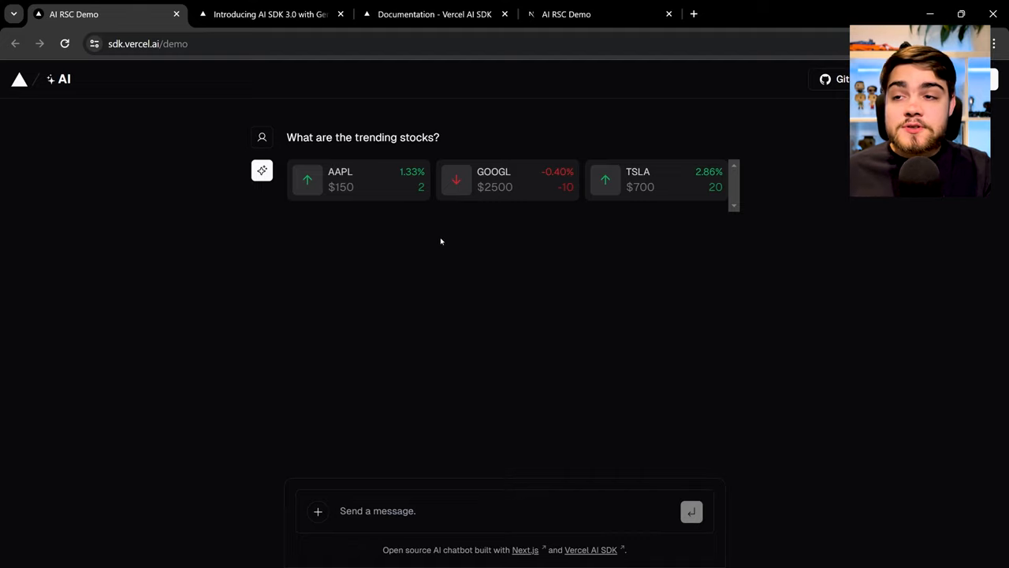
mouse_move(424, 186)
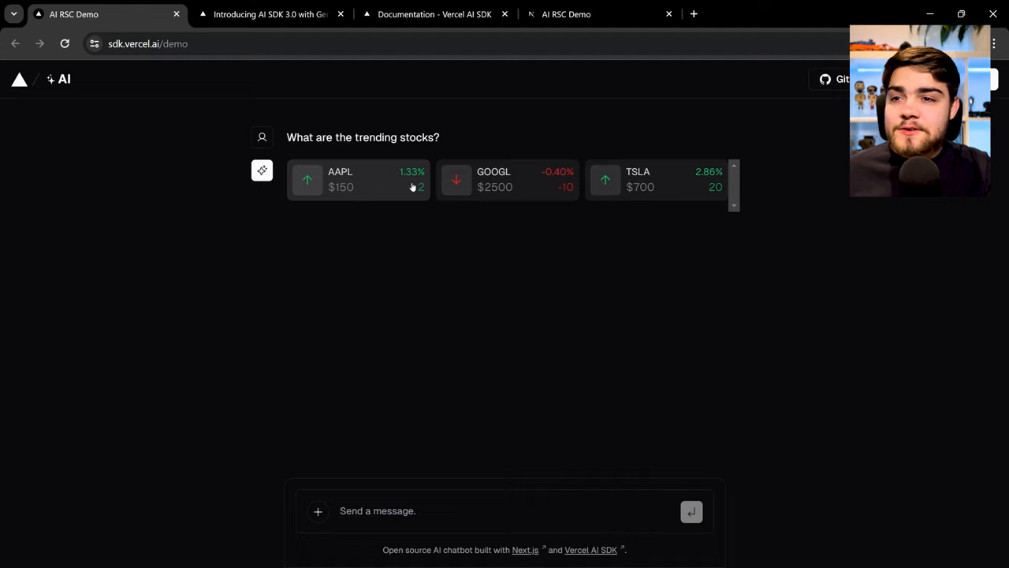
mouse_move(404, 174)
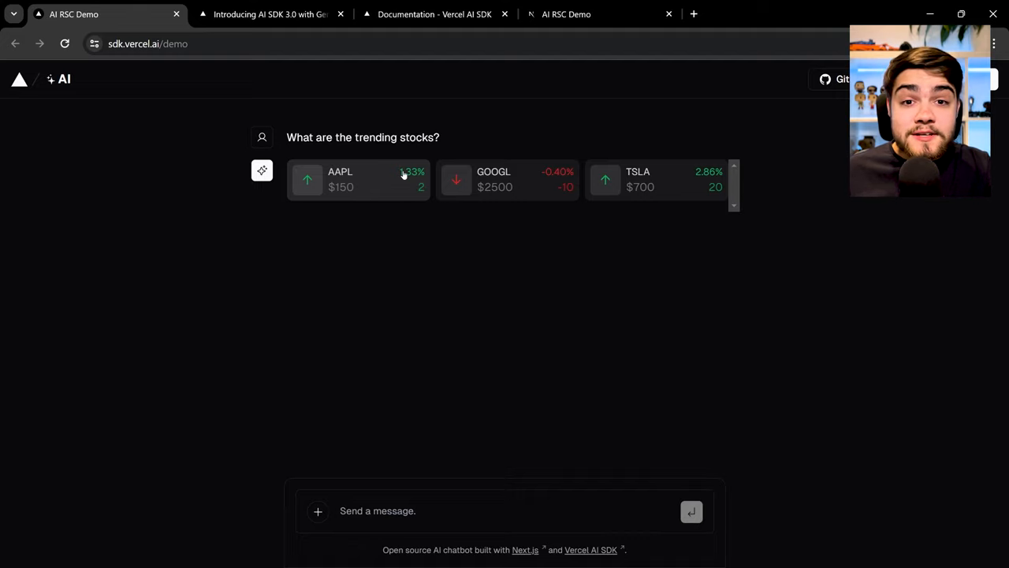
Bring up the AAPL price chart and ask 'why did it dip'
left_click(358, 179)
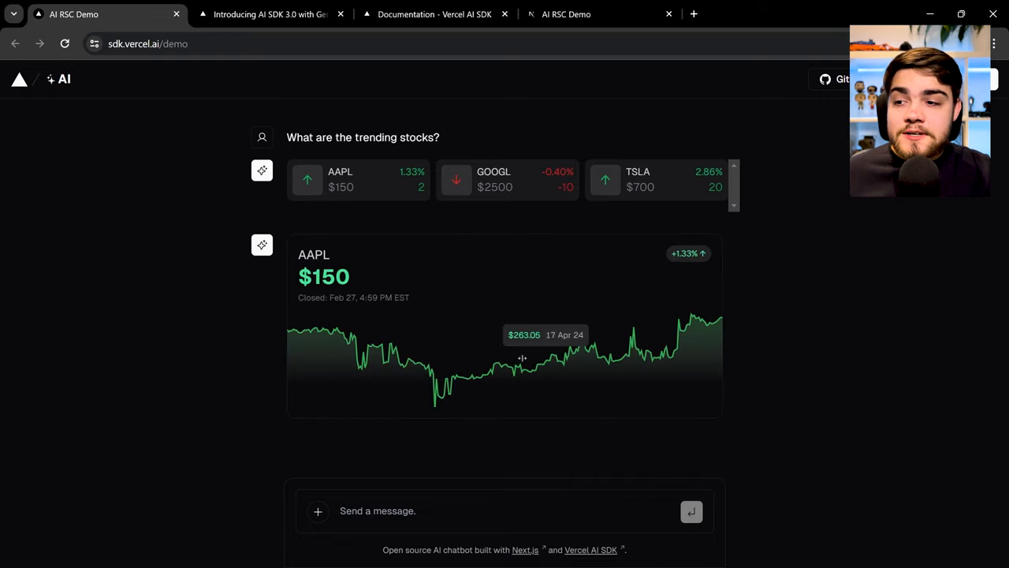
mouse_move(478, 385)
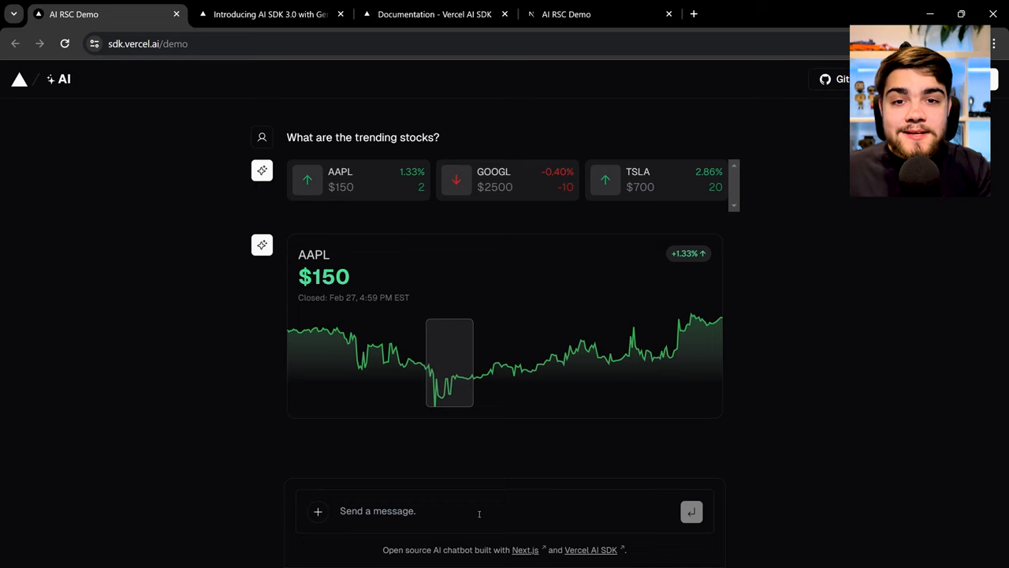
type("why")
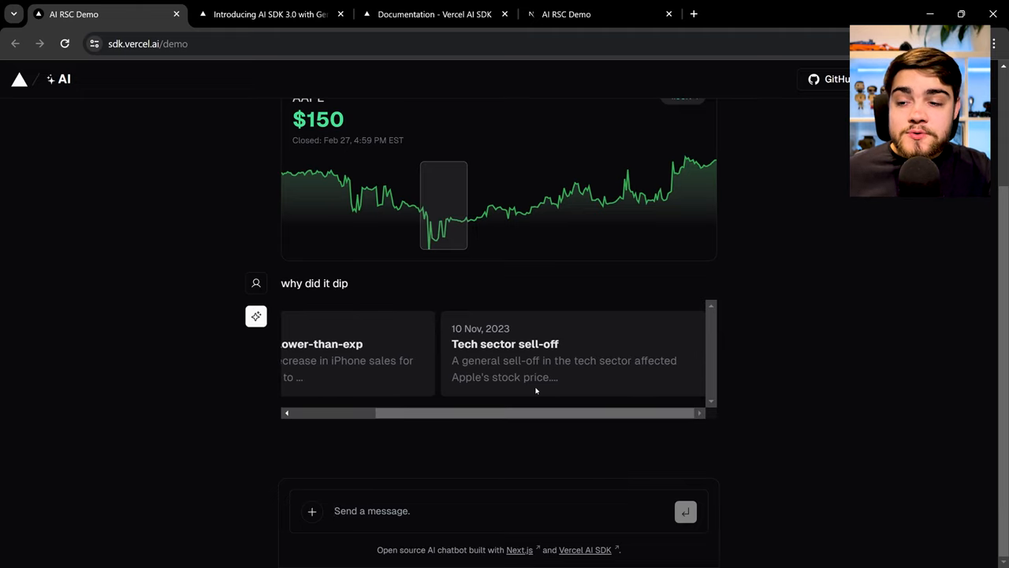
mouse_move(443, 247)
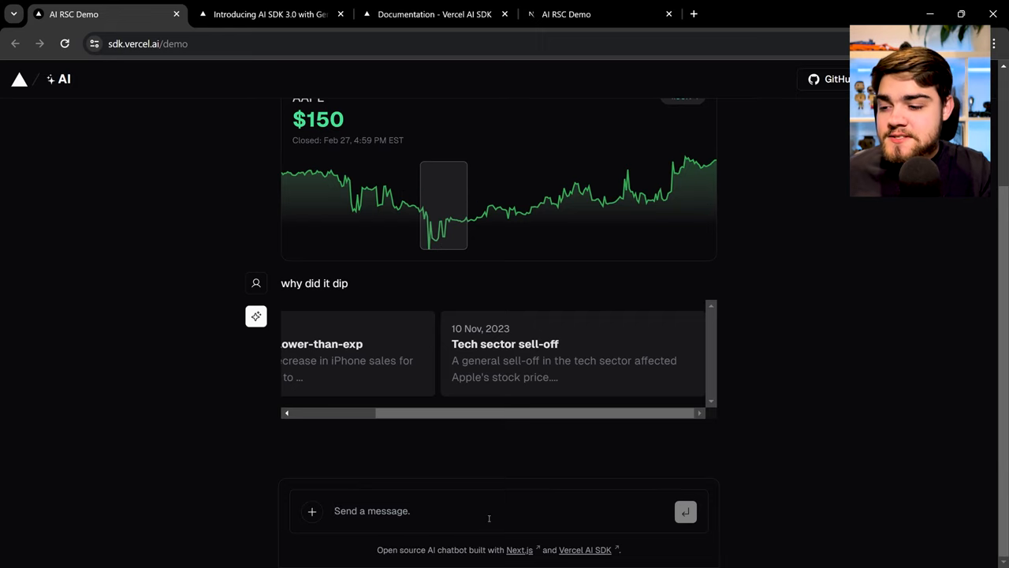
Send a purchase request, set the share slider to 335 and buy the AAPL shares for $50,250.00
type("purchase 12")
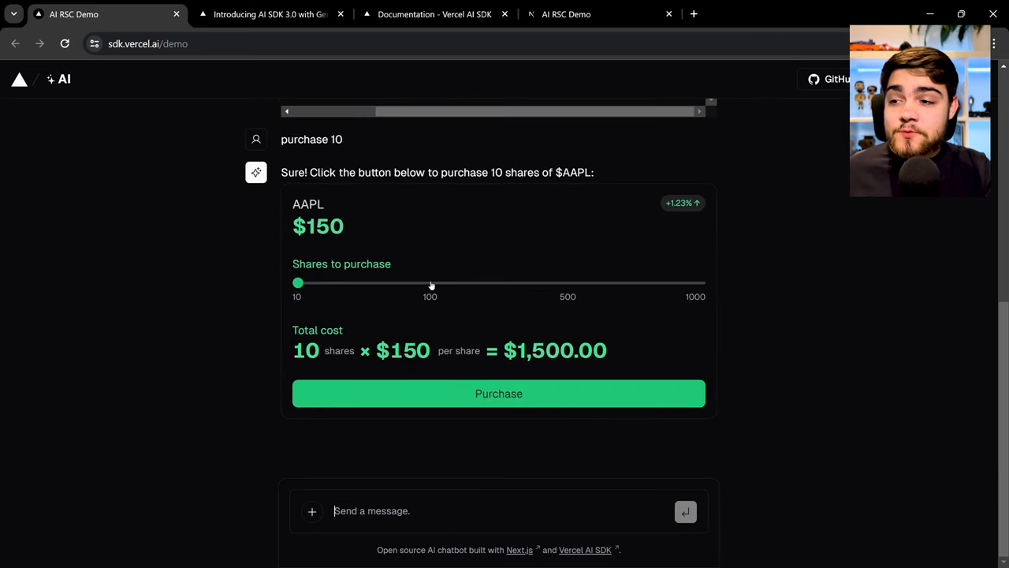
left_click_drag(297, 283, 625, 283)
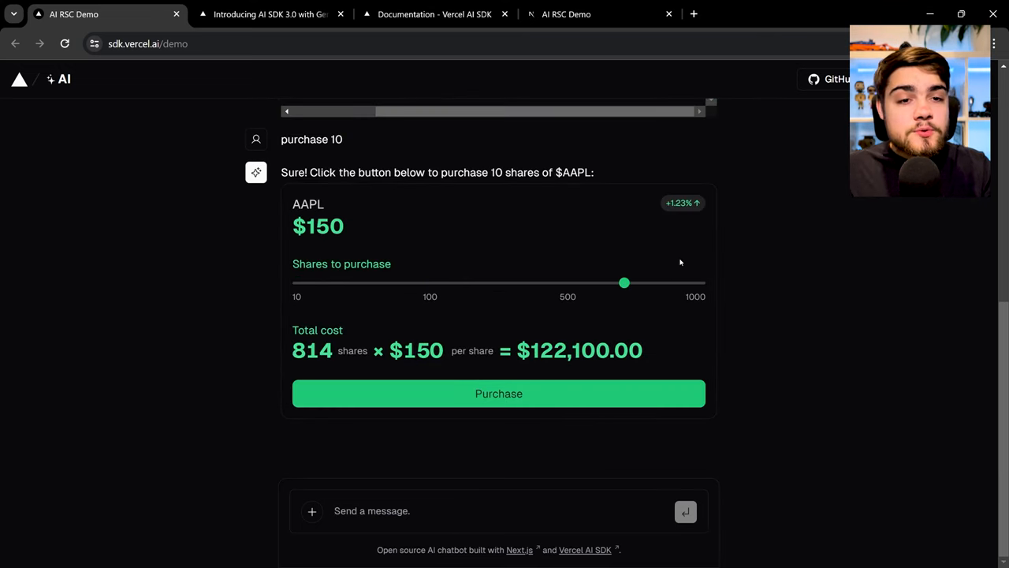
mouse_move(624, 300)
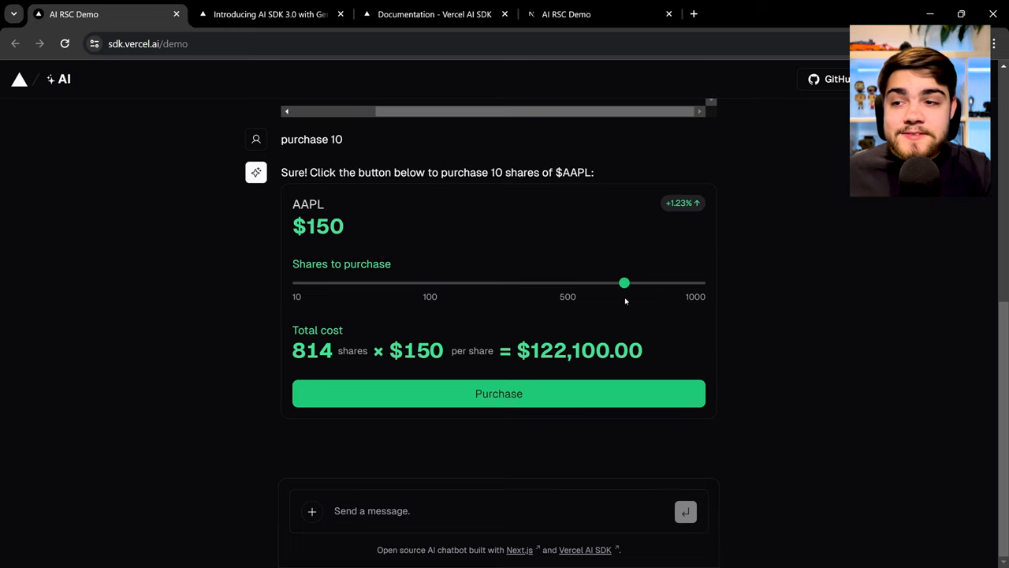
mouse_move(461, 268)
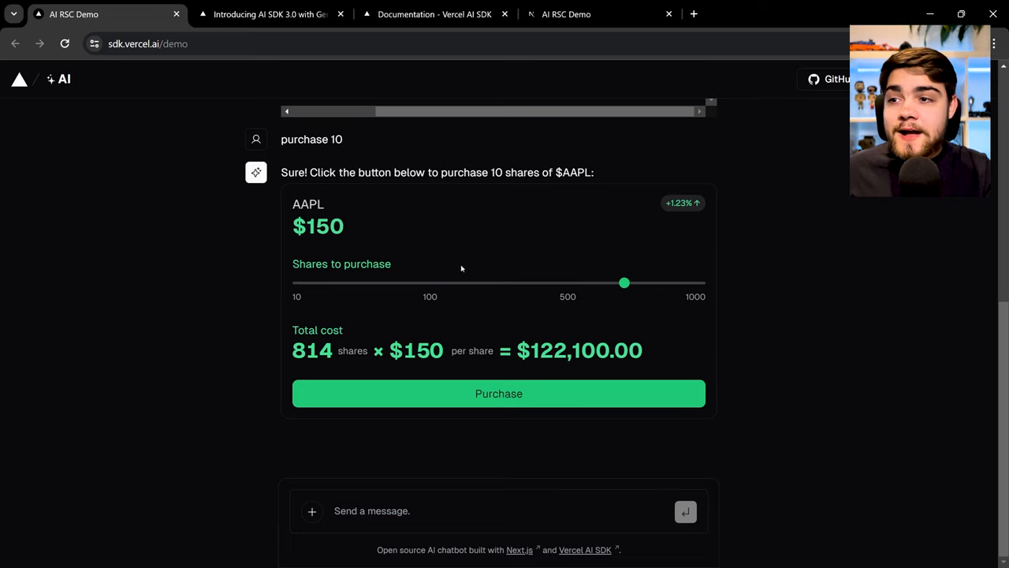
left_click_drag(625, 283, 441, 282)
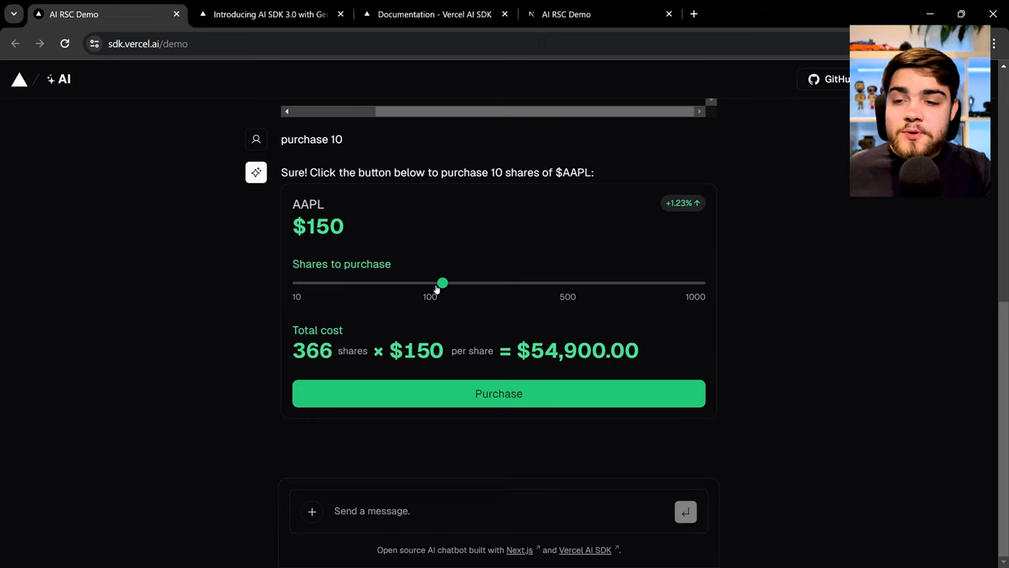
left_click_drag(442, 282, 429, 282)
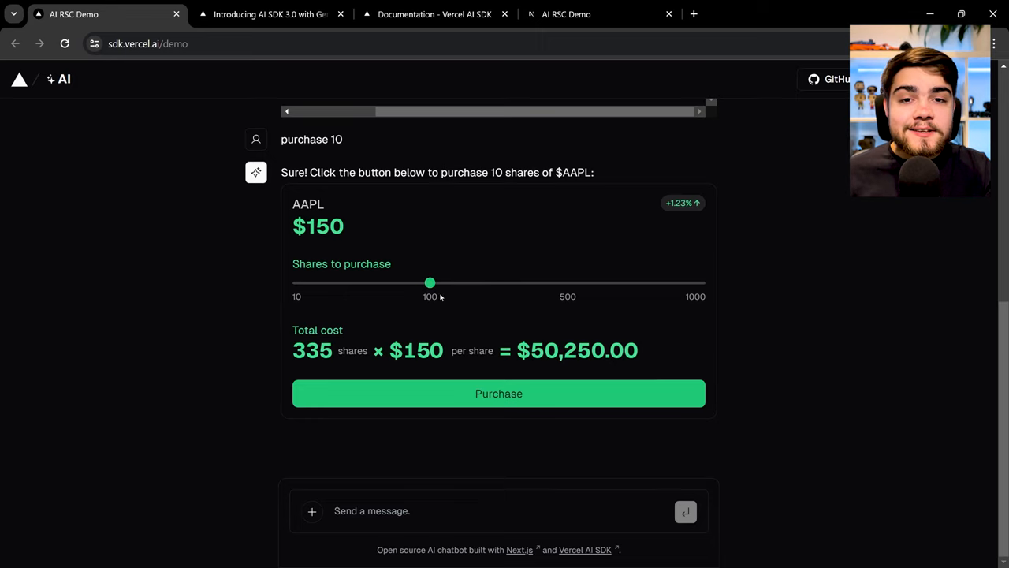
left_click(498, 395)
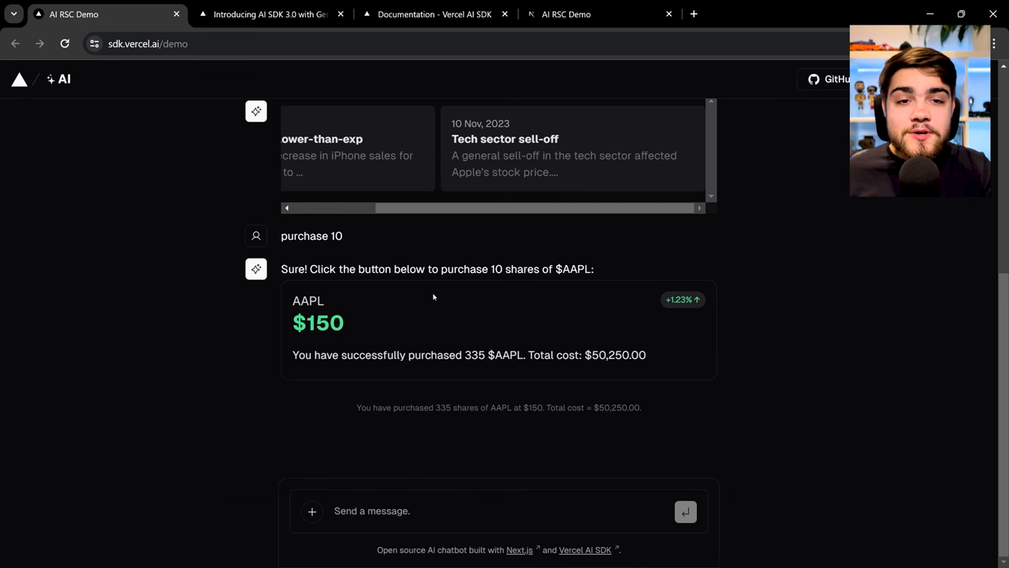
Switch to the Introducing AI SDK 3.0 blog post
left_click(268, 15)
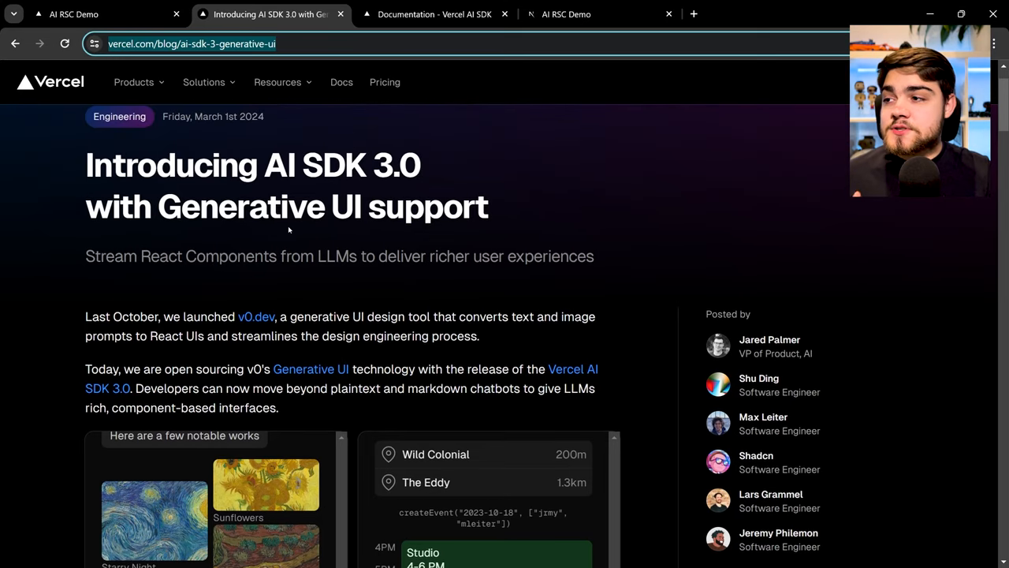
Scroll the AI SDK 3.0 post down to its Search and Task Planning demos
scroll("down", 3)
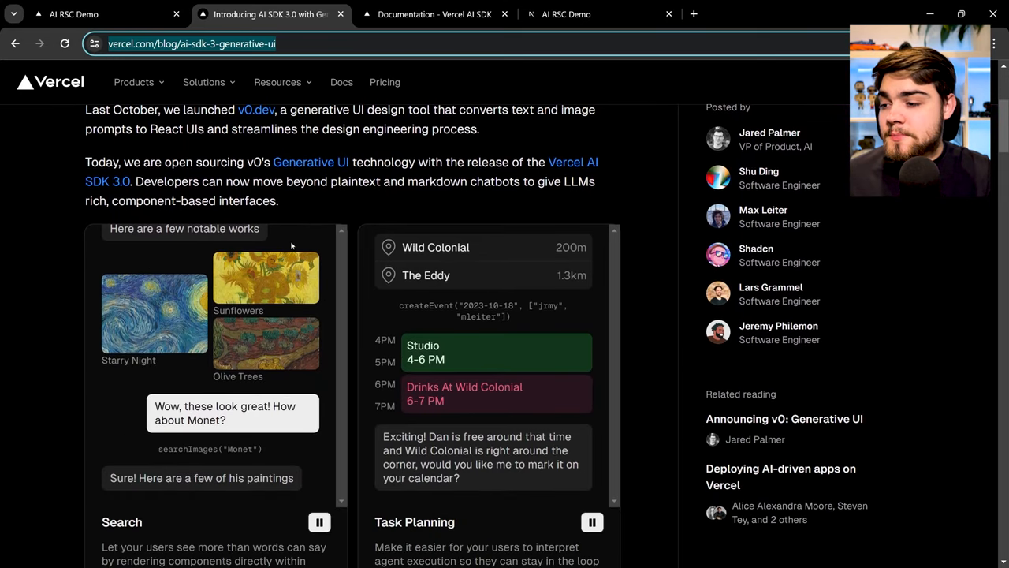
scroll("down", 3)
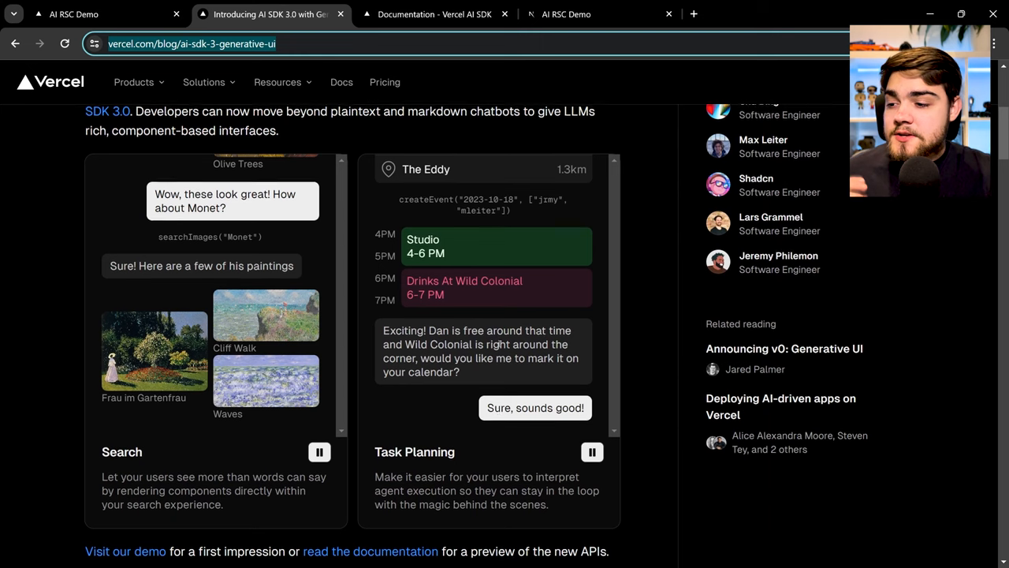
scroll("down", 3)
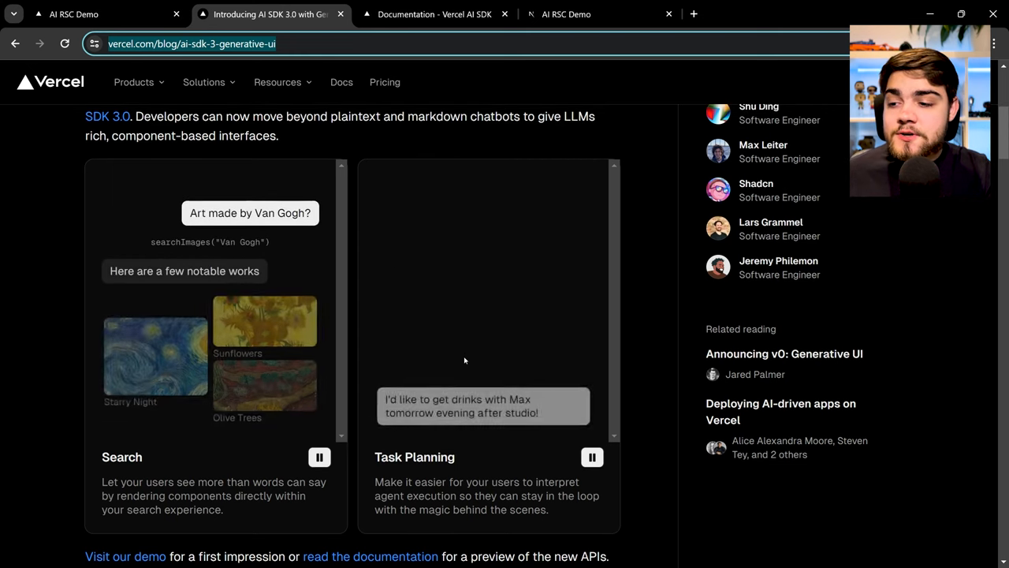
Read the blog post down to its basic render code example
scroll("down", 3)
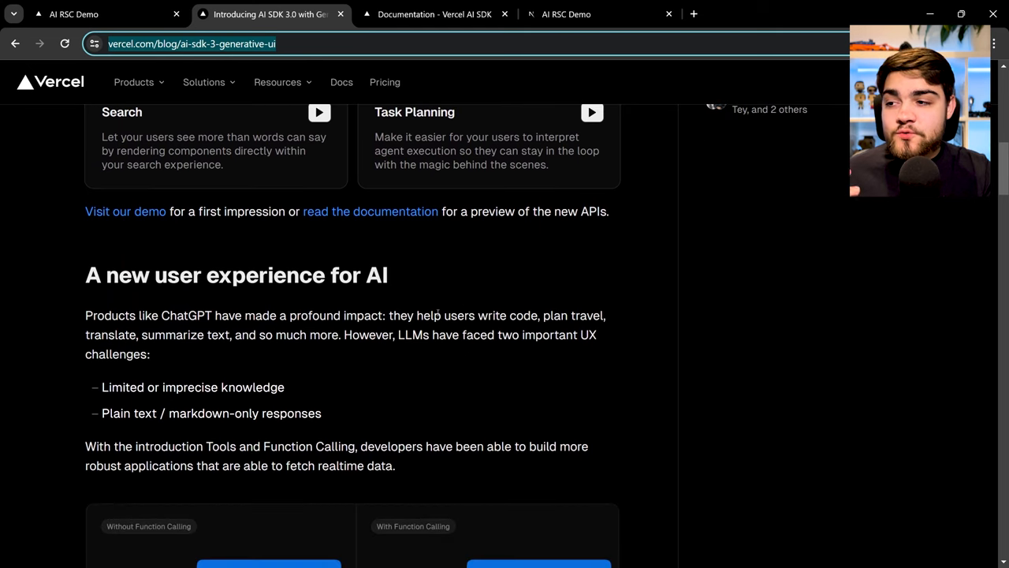
scroll("down", 3)
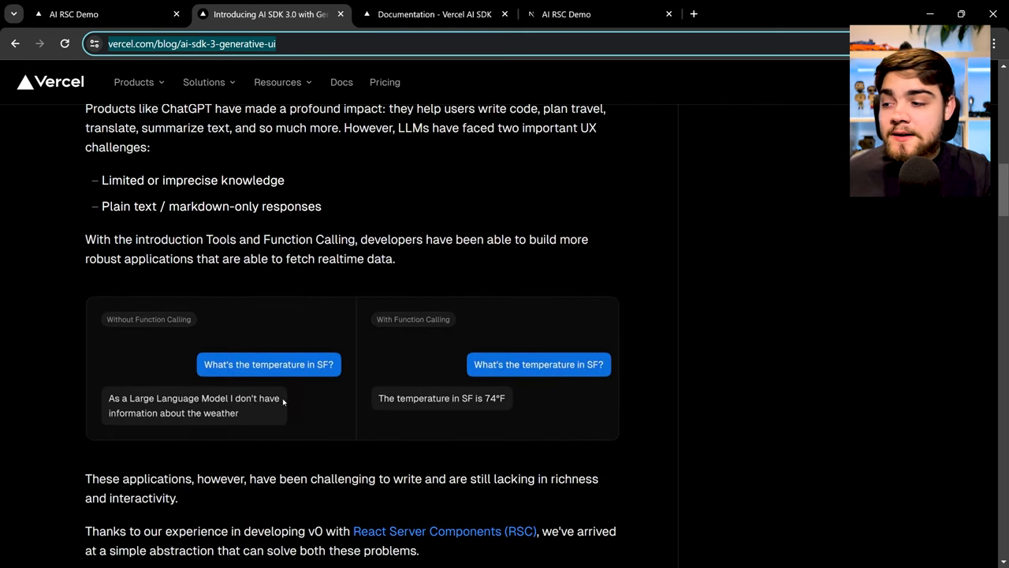
mouse_move(240, 371)
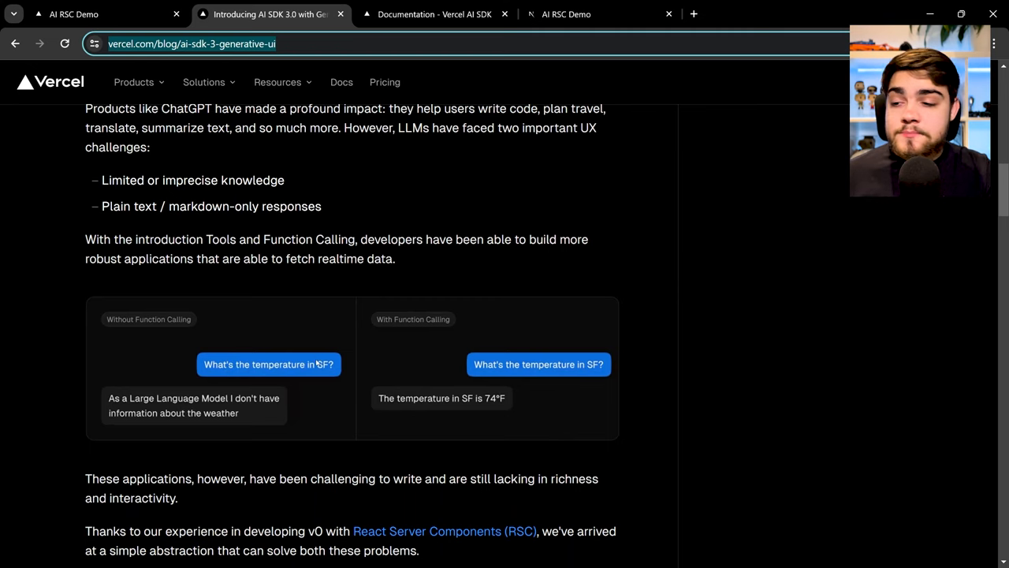
mouse_move(228, 427)
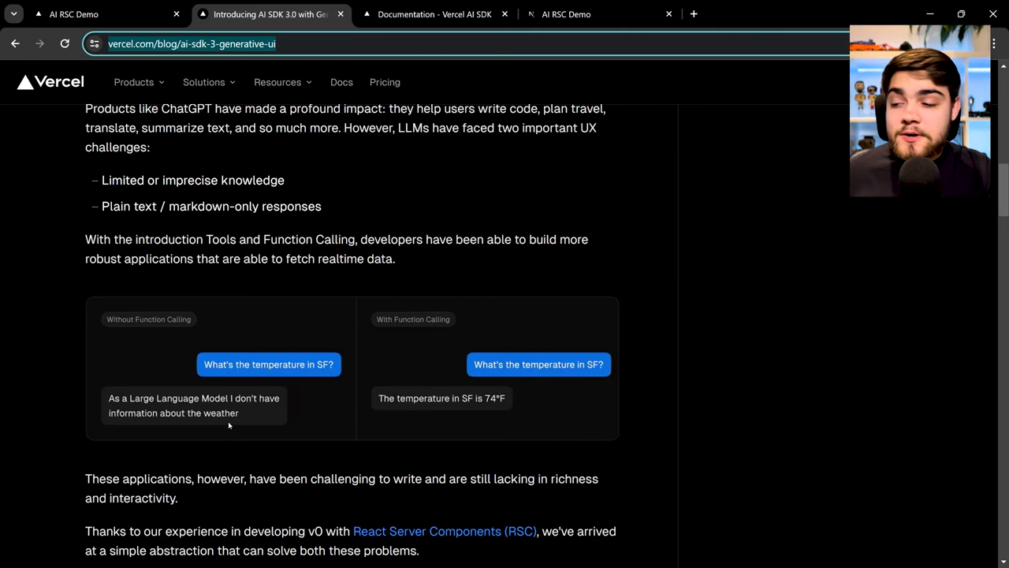
mouse_move(379, 360)
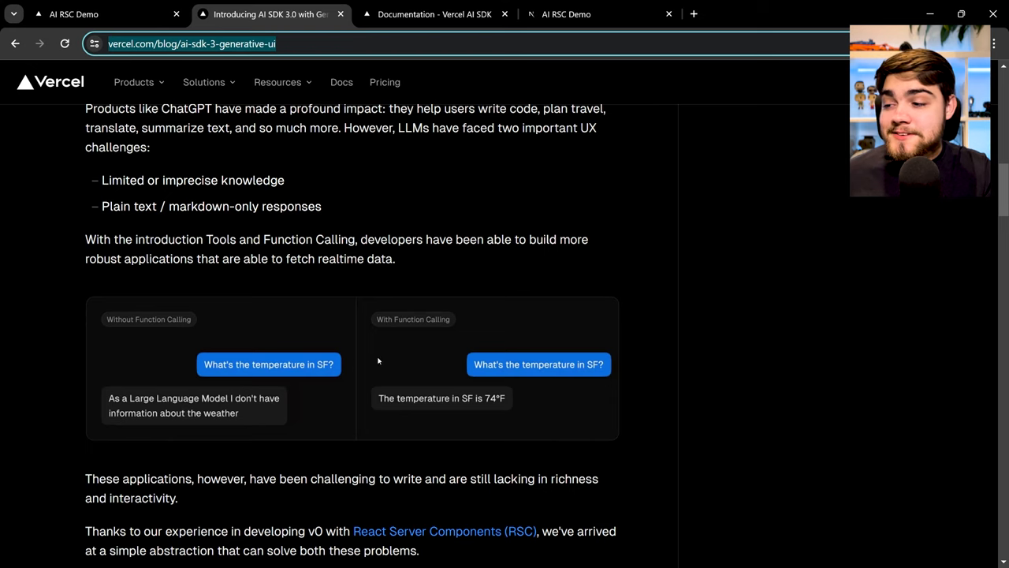
mouse_move(793, 192)
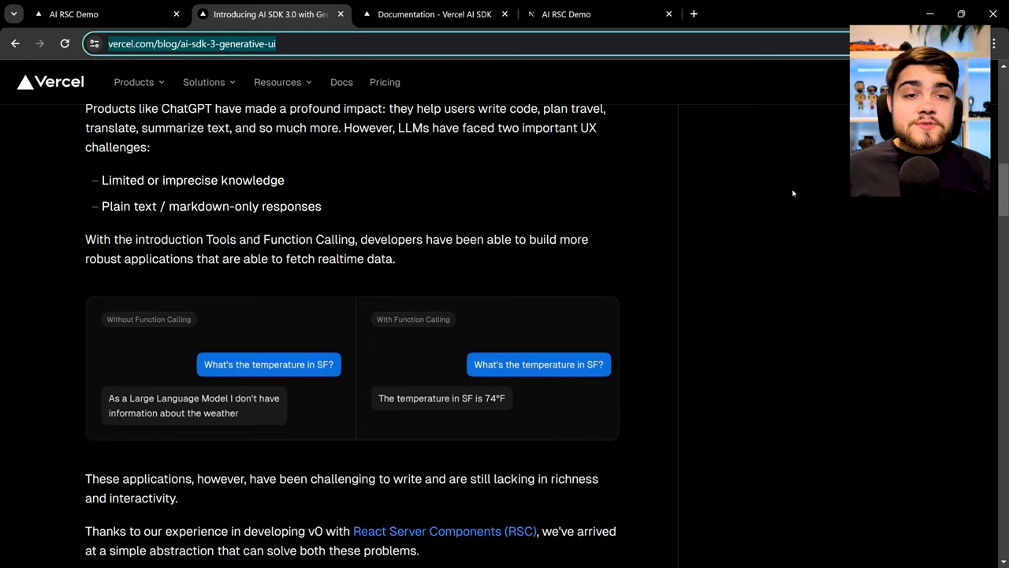
mouse_move(830, 196)
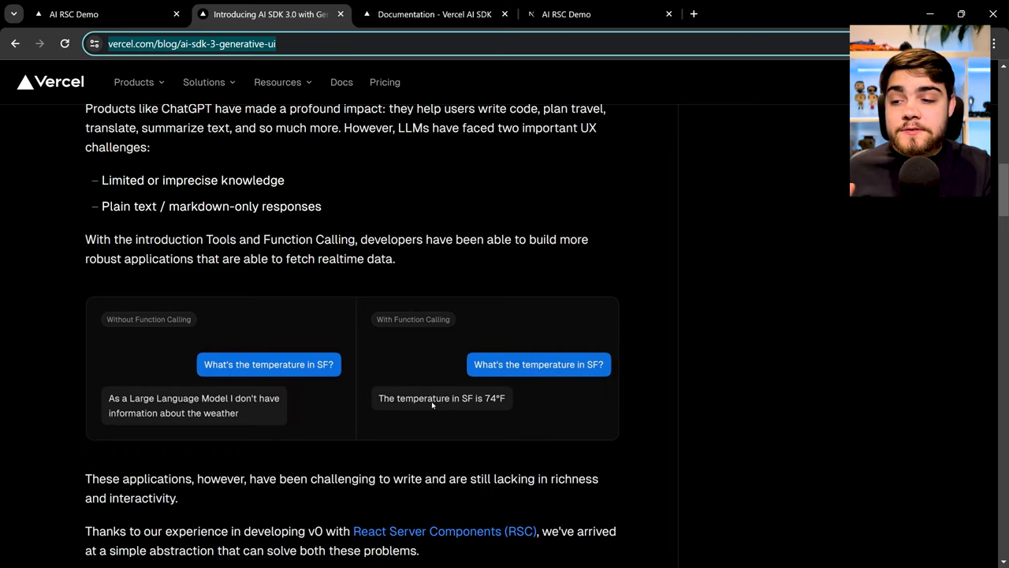
mouse_move(366, 342)
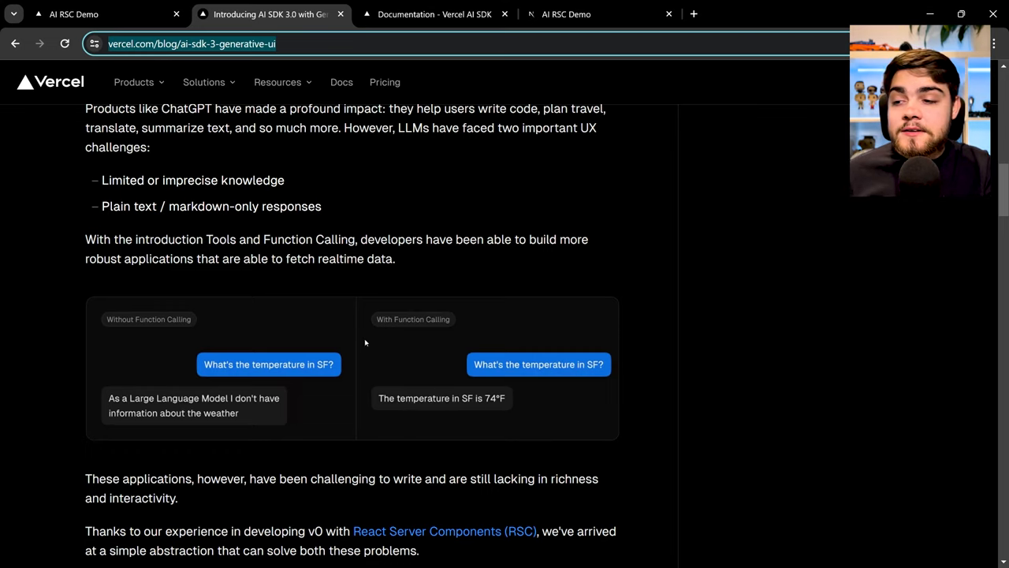
scroll("down", 3)
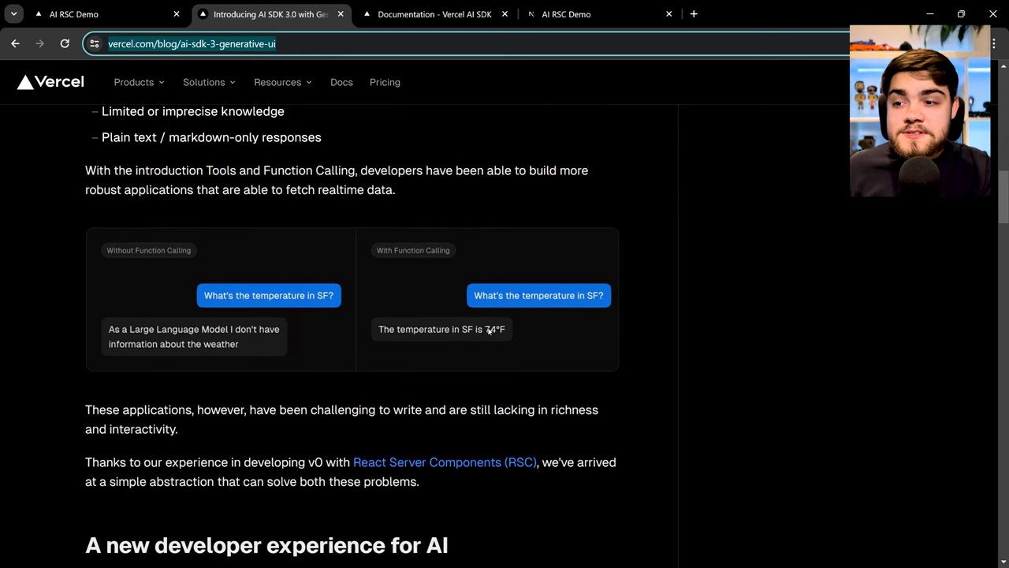
scroll("down", 3)
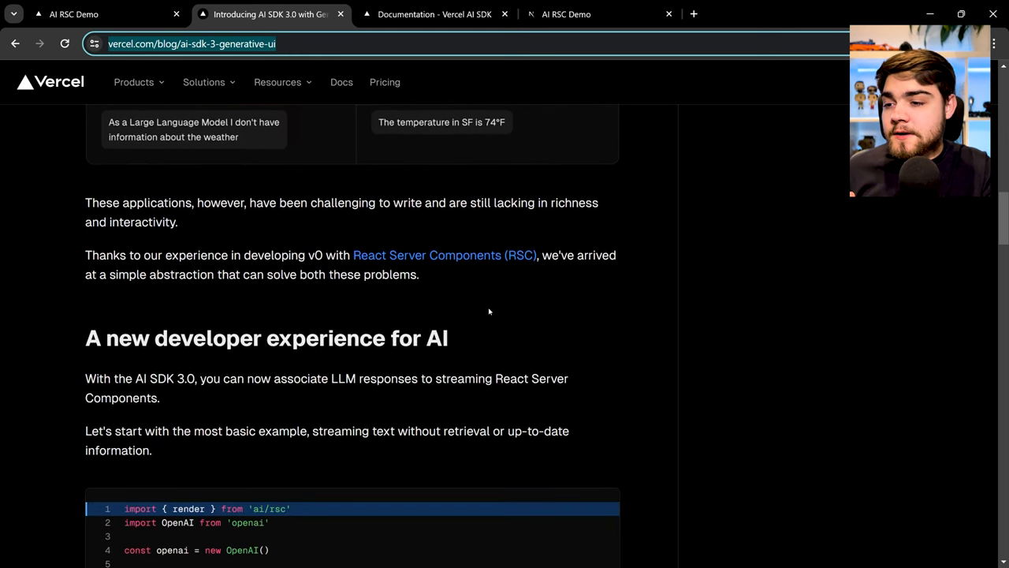
scroll("down", 3)
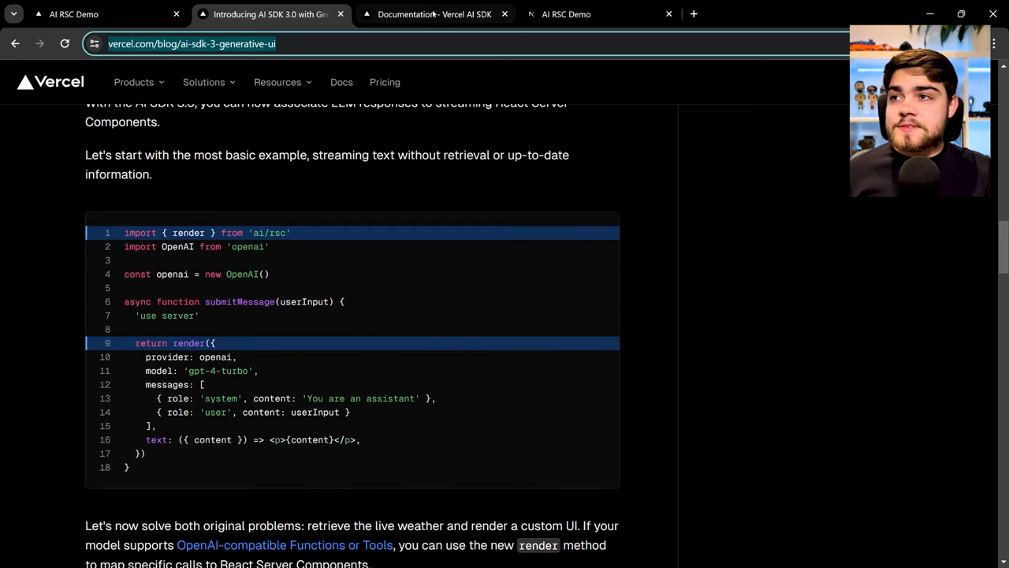
Switch to the Vercel AI SDK documentation
left_click(429, 15)
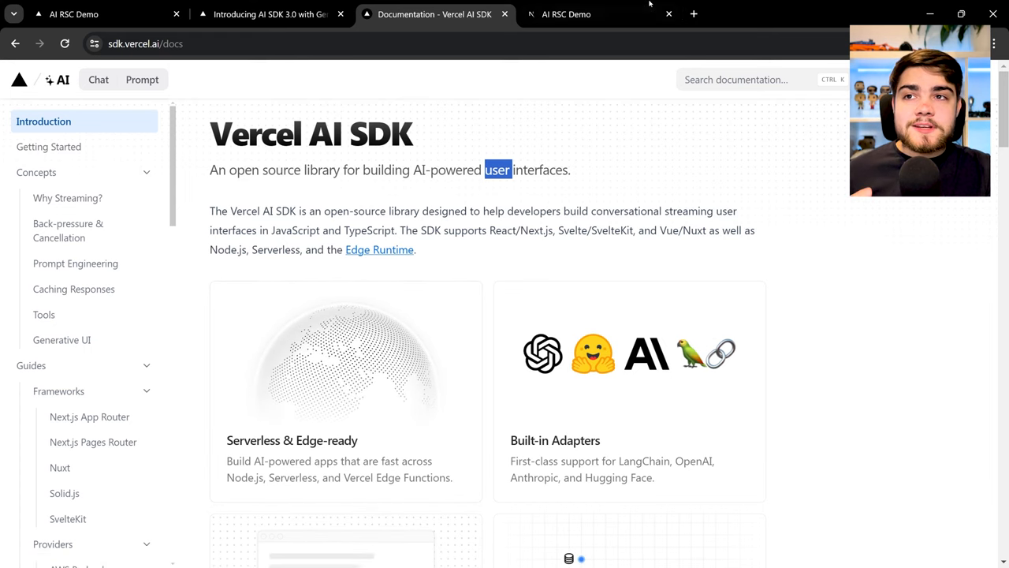
Return to the local AI RSC demo and ask the example San Francisco weather question
left_click(590, 14)
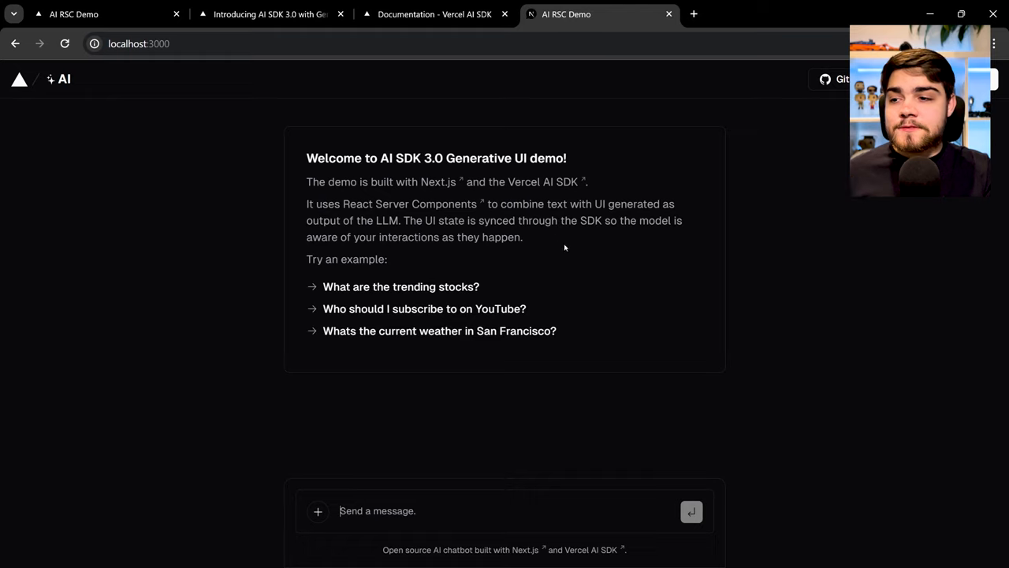
mouse_move(533, 338)
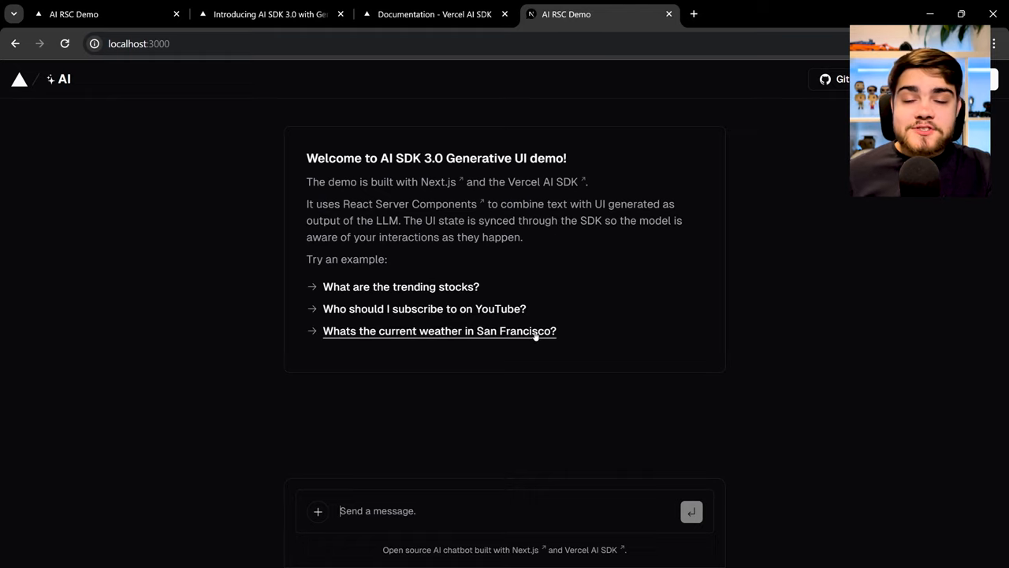
left_click(438, 331)
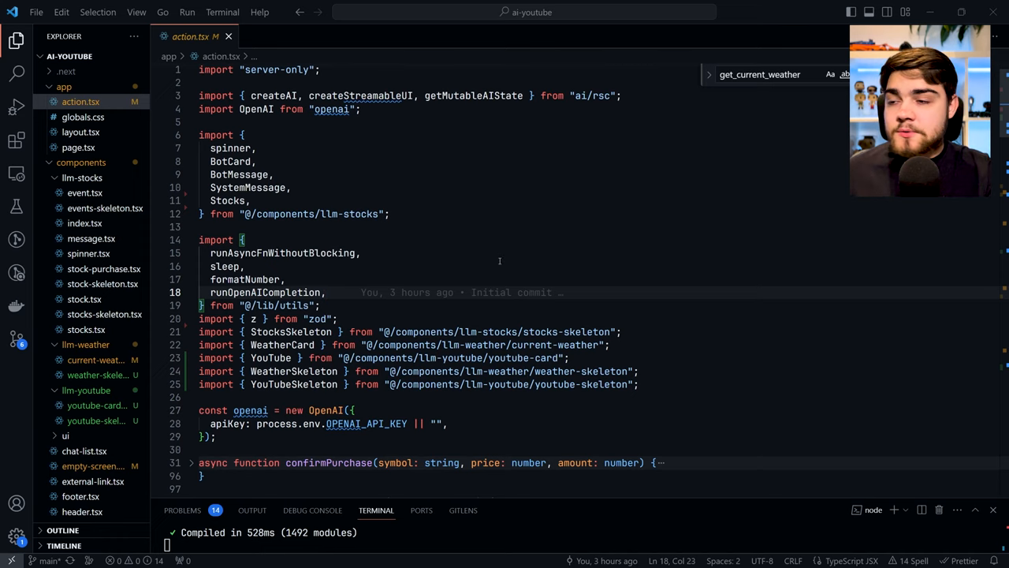
scroll("down", 3)
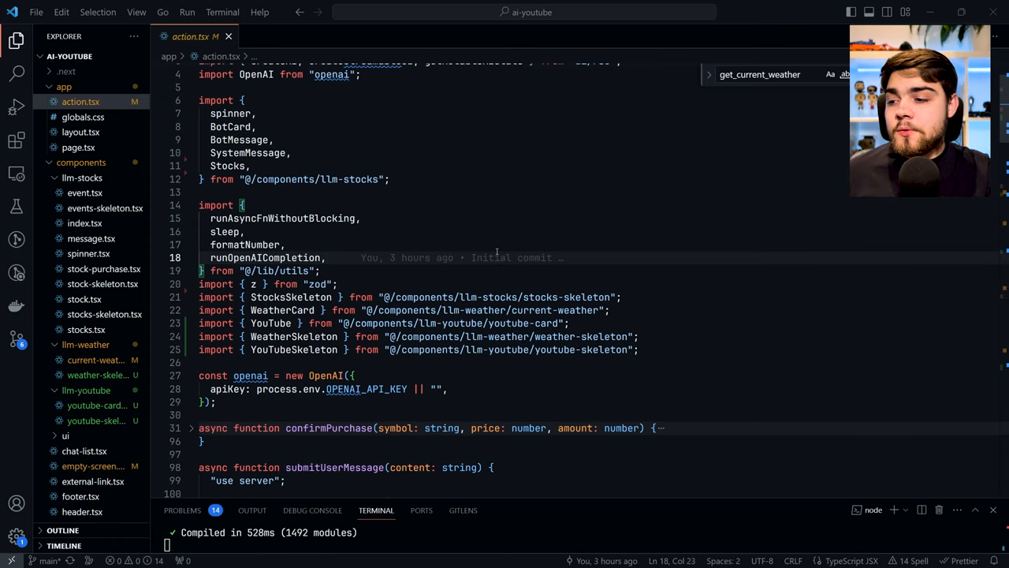
scroll("down", 3)
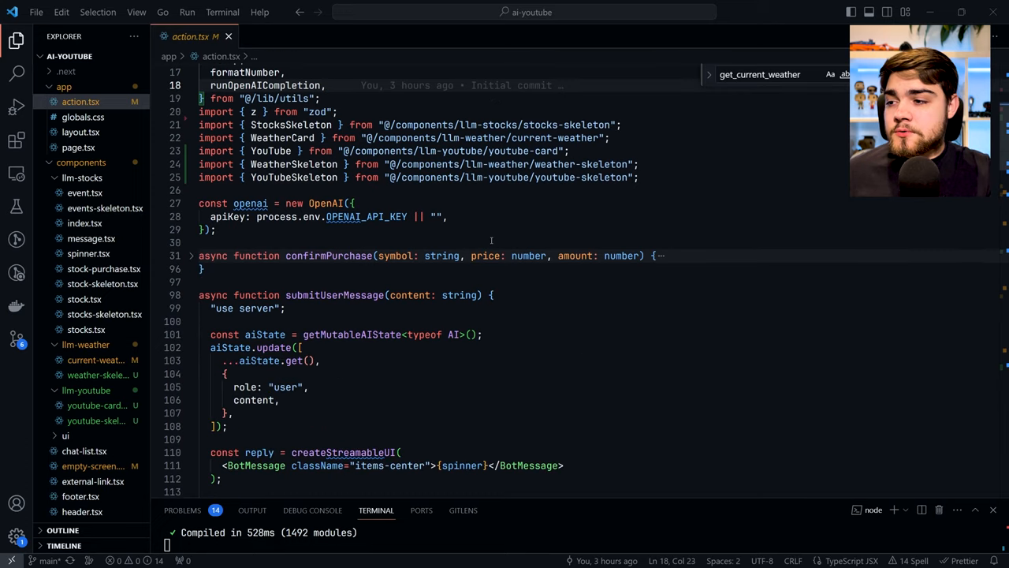
scroll("down", 3)
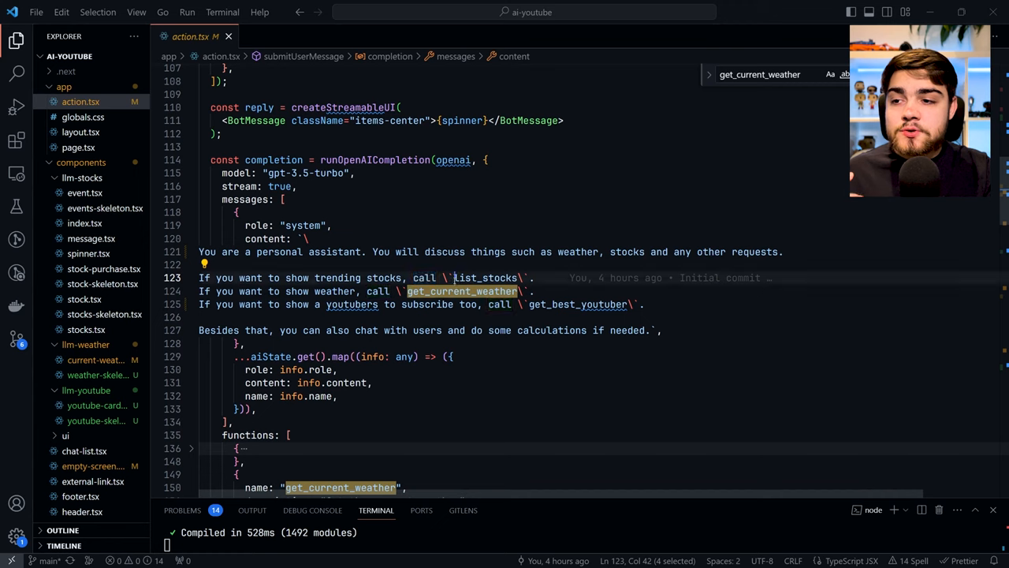
double_click(486, 278)
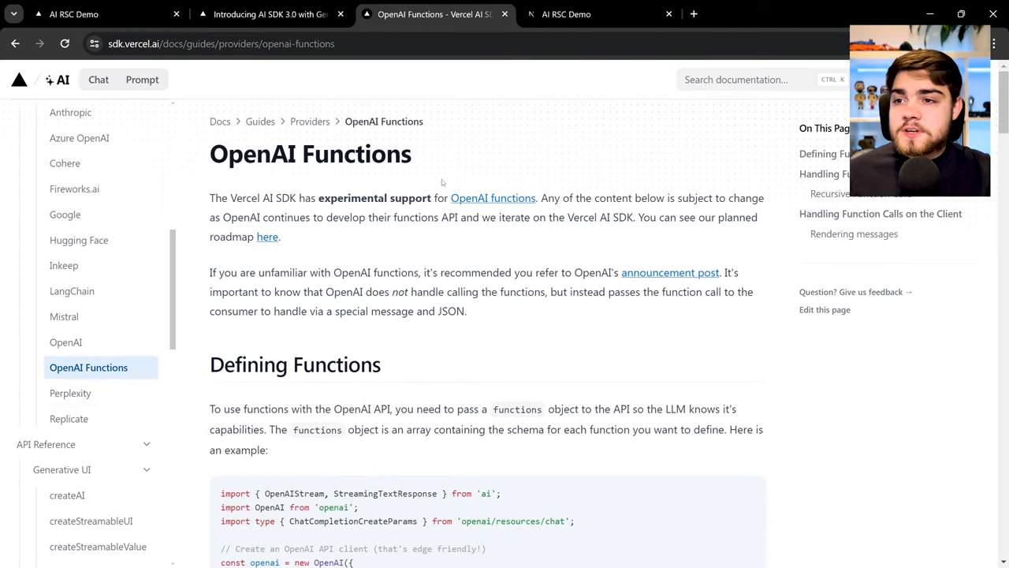
Scroll the OpenAI Functions guide to its Defining Functions section
scroll("down", 3)
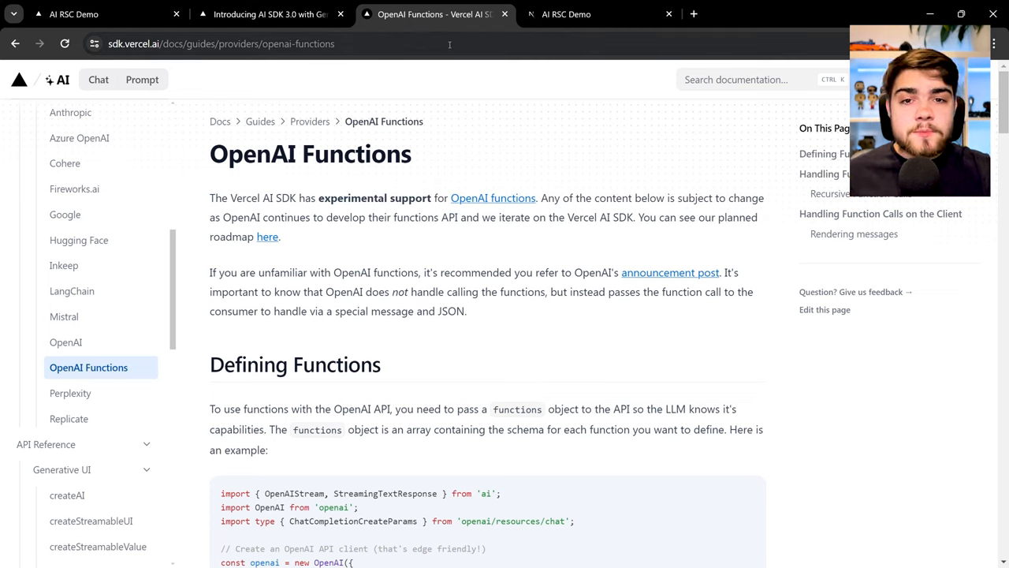
mouse_move(577, 14)
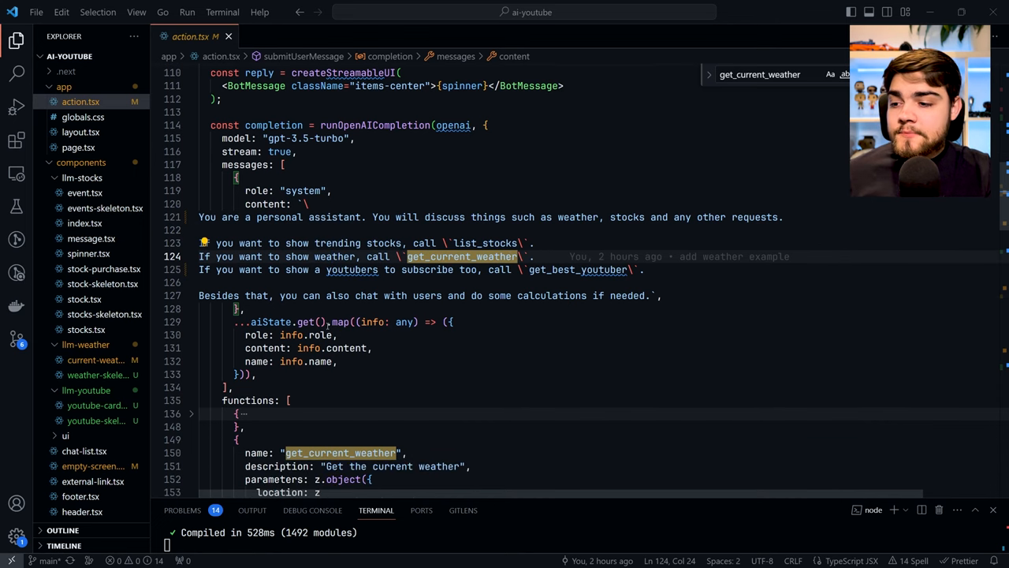
Scroll action.tsx down to the get_current_weather function definition and handler
scroll("down", 3)
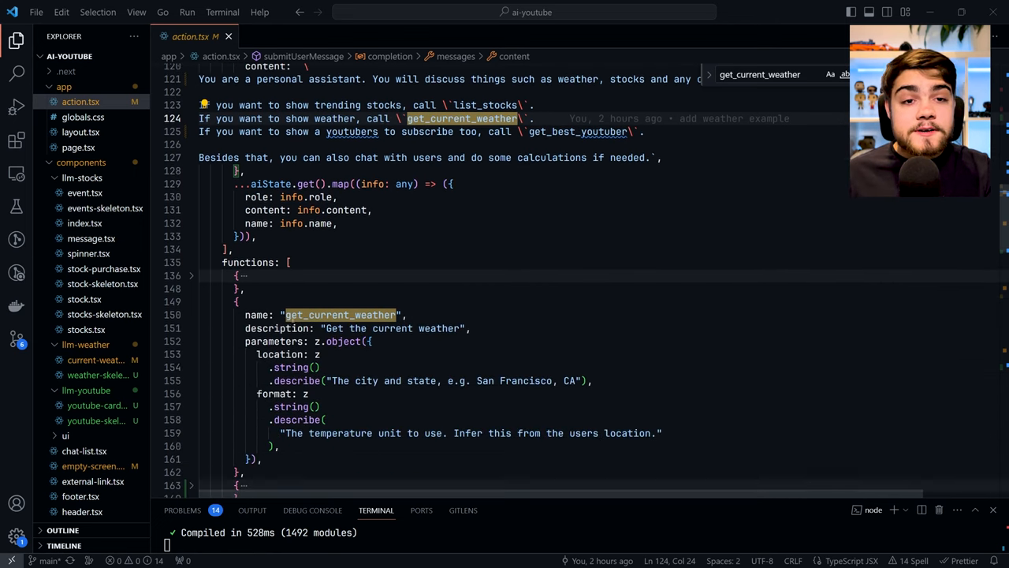
scroll("down", 3)
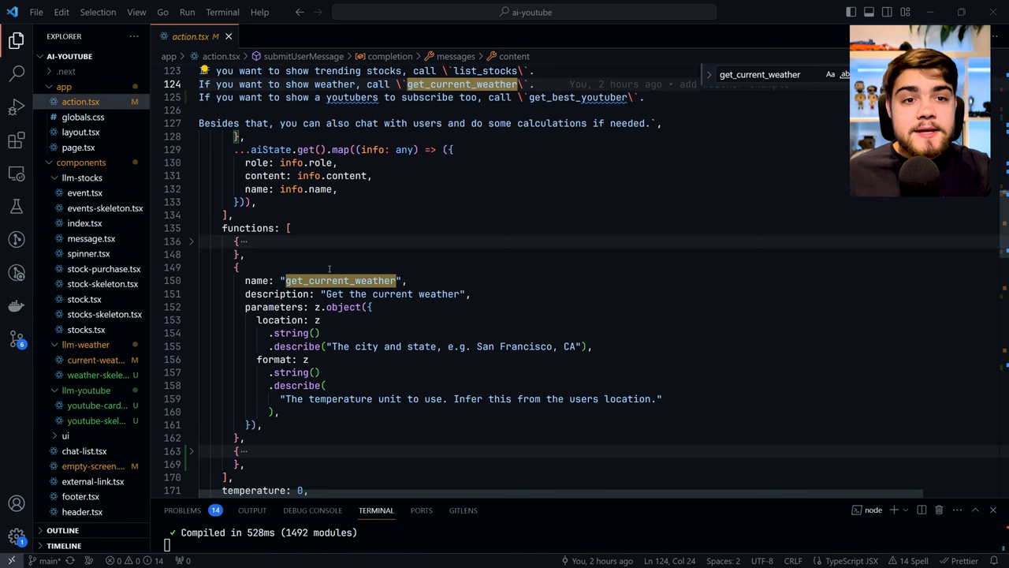
scroll("down", 3)
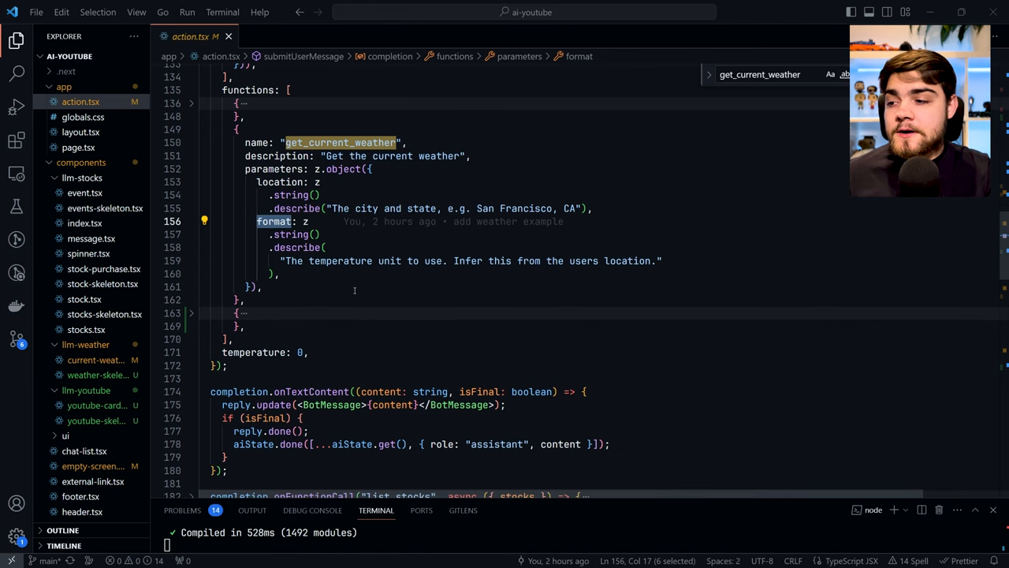
scroll("down", 3)
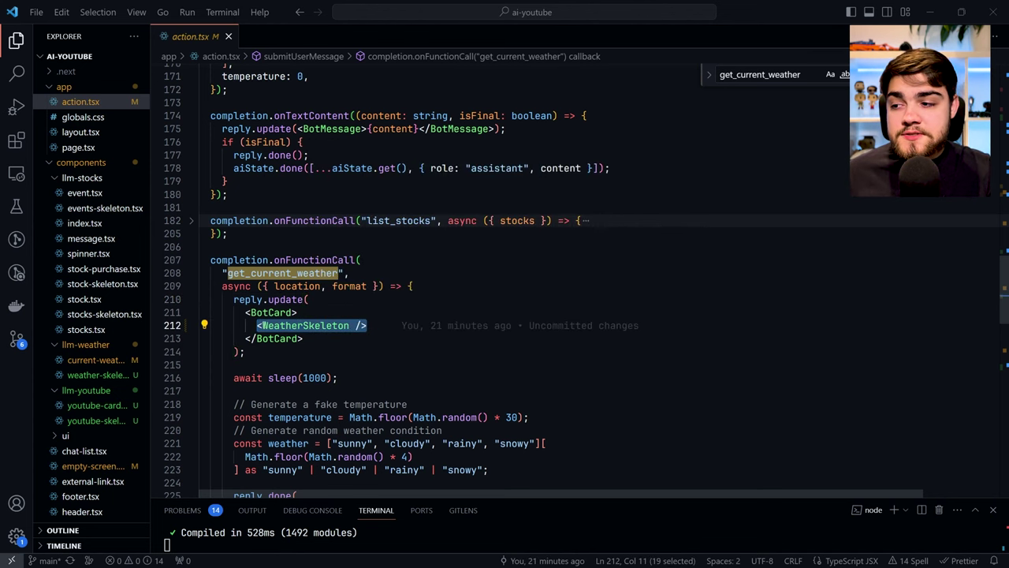
Review the get_current_weather handler and WeatherCard's weather variable, then return to action.tsx
scroll("down", 3)
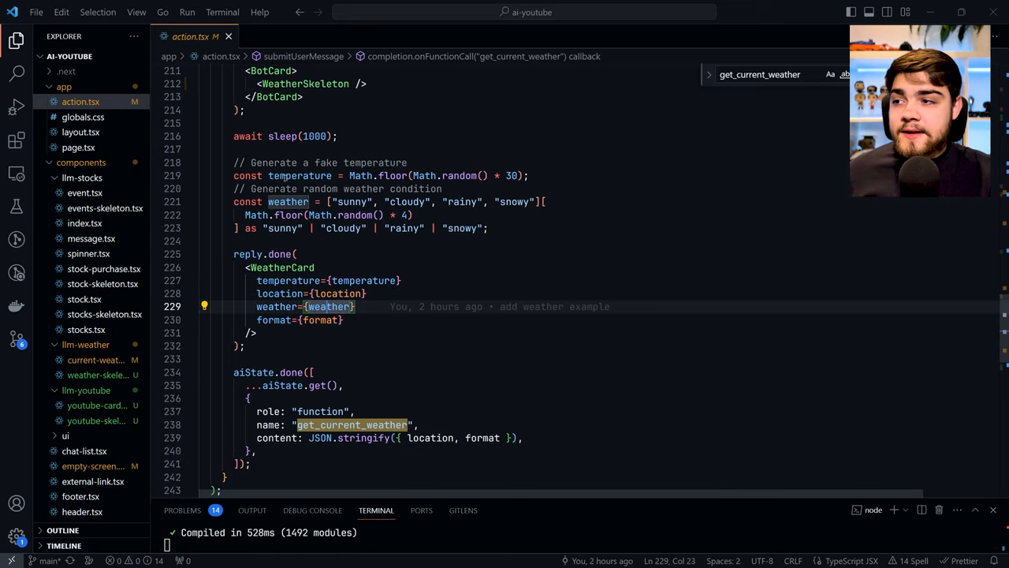
double_click(287, 202)
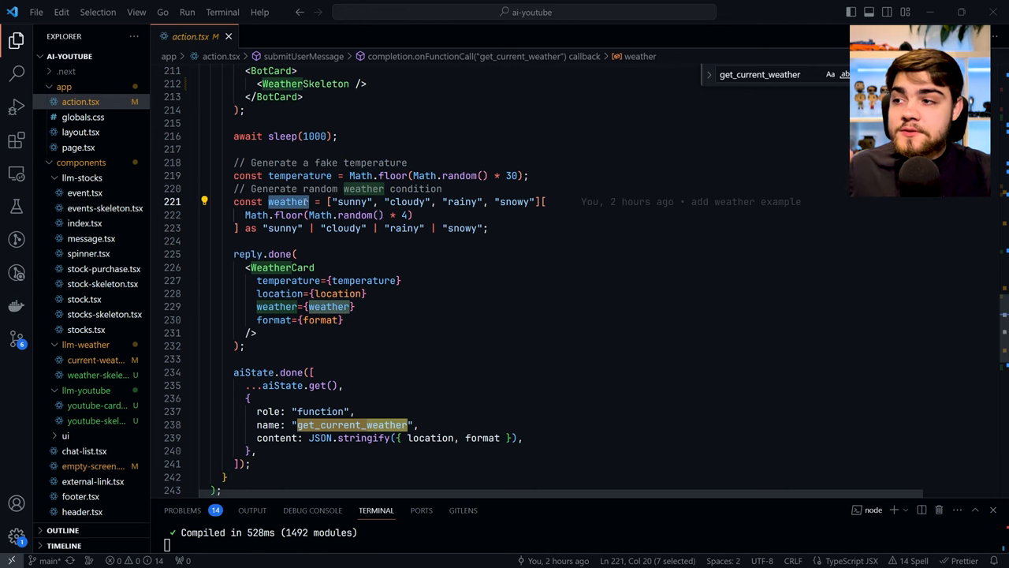
mouse_move(281, 268)
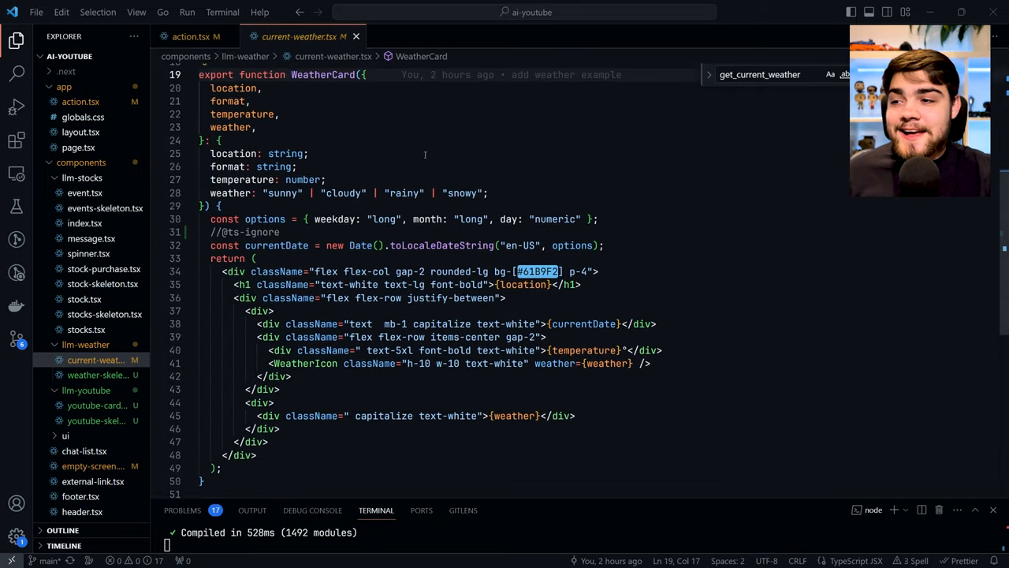
left_click(191, 36)
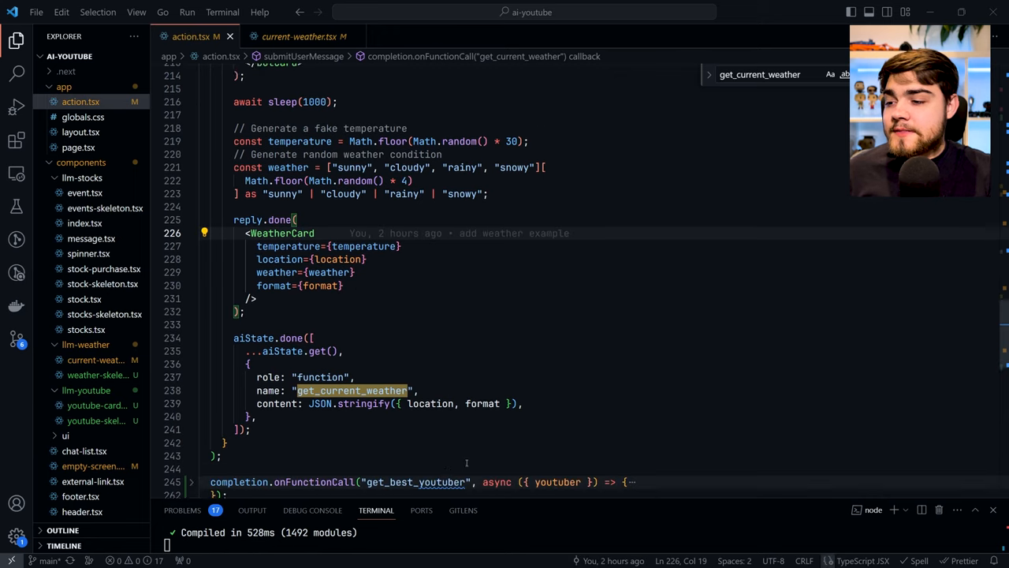
scroll("down", 3)
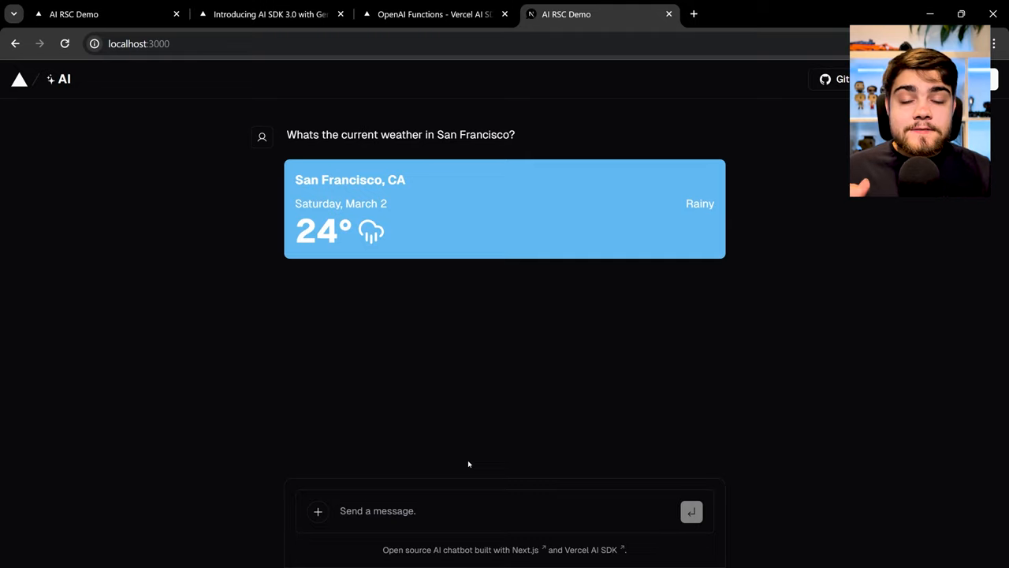
Ask the demo chat which YouTuber to subscribe to
type("W")
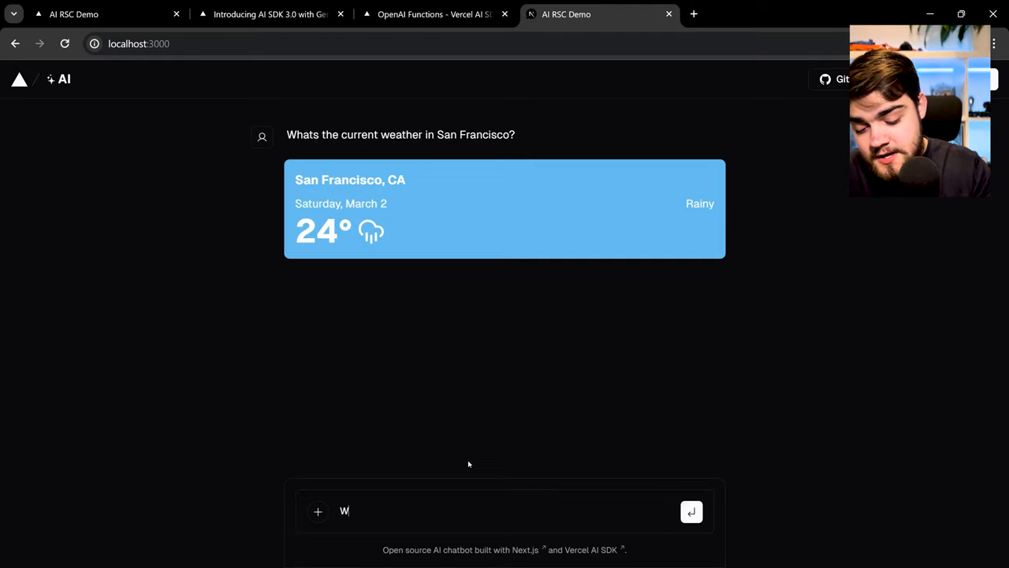
type("hat a")
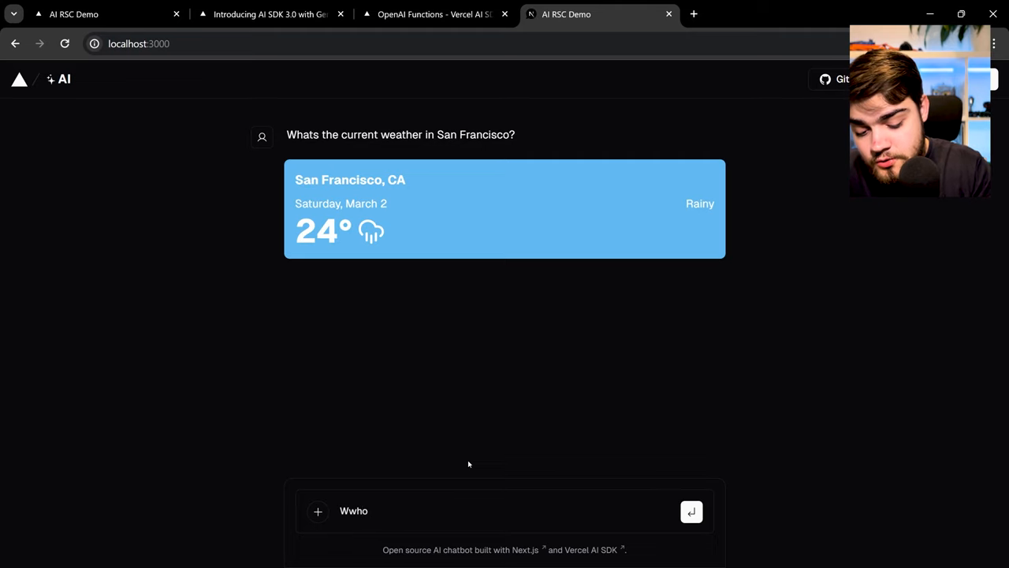
type("is the youtuber I should subscibr")
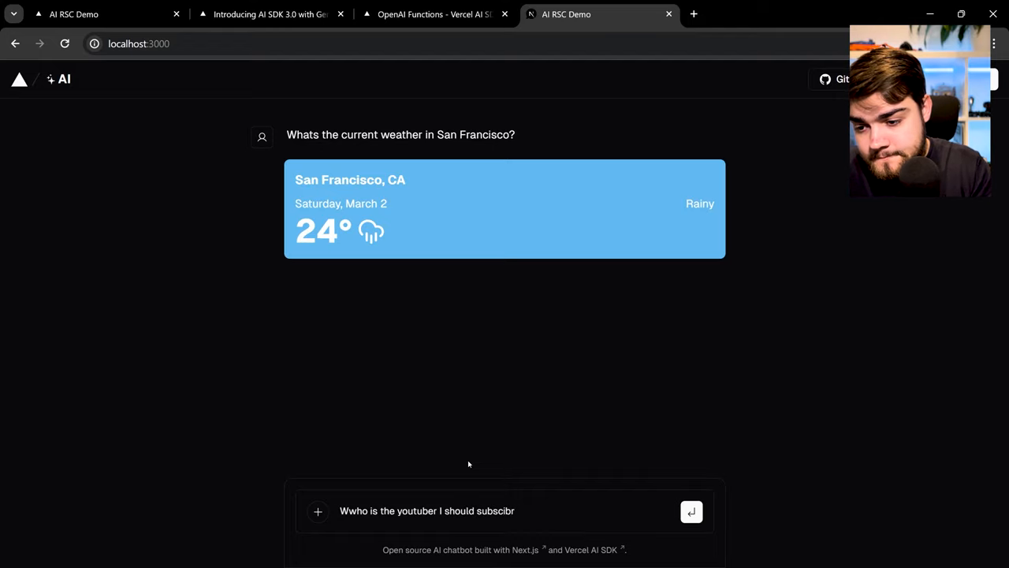
left_click(690, 511)
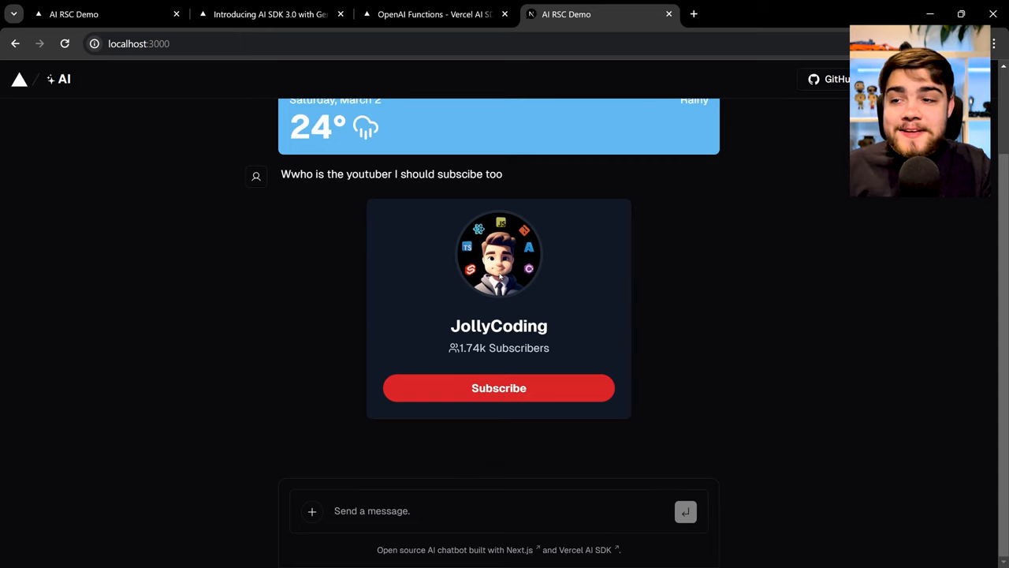
mouse_move(545, 308)
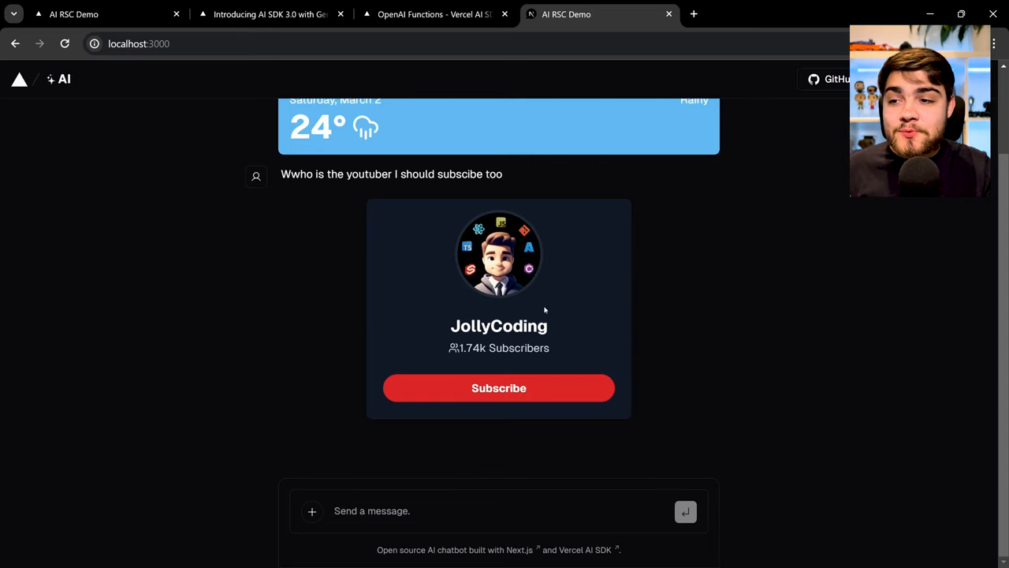